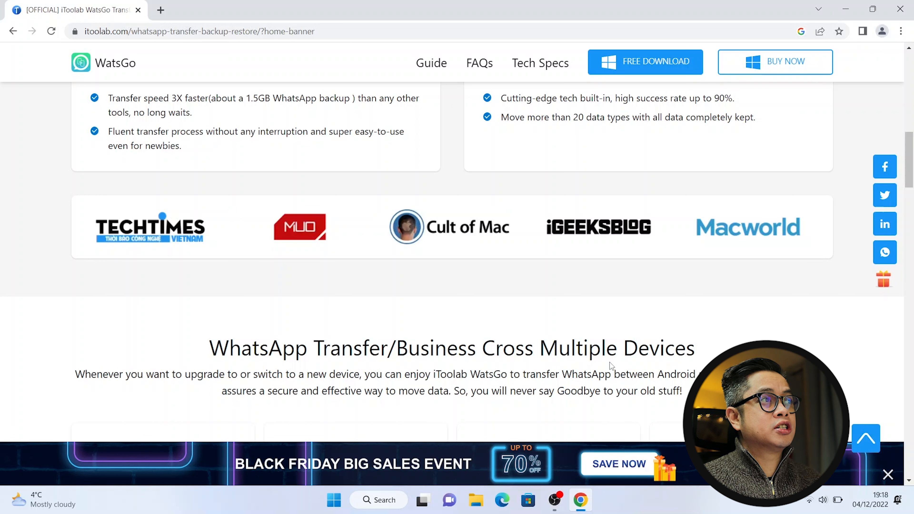
# - Scroll the WatsGo page to the WhatsApp transfer directions section (Android/iPhone combinations)
pyautogui.scroll(-3)
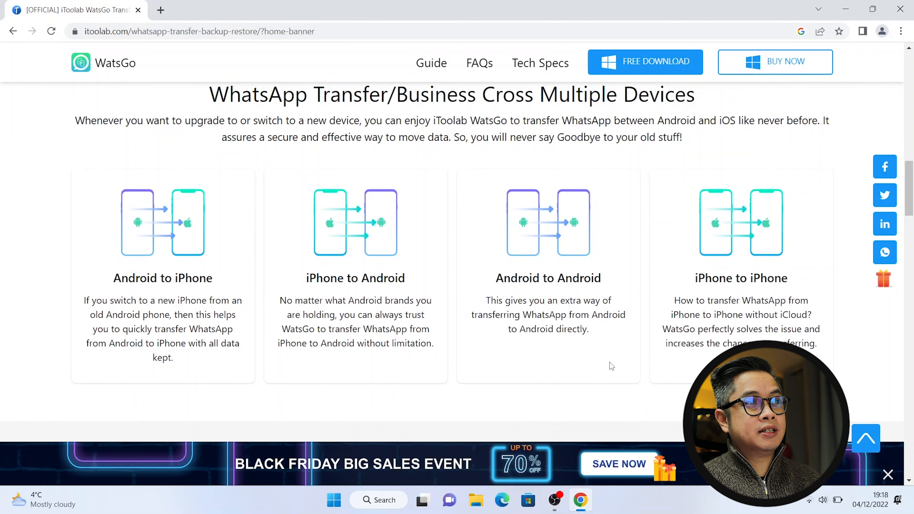
# - Download the WatsGo Windows installer and launch watsgo.exe from Chrome's download bar
pyautogui.click(645, 61)
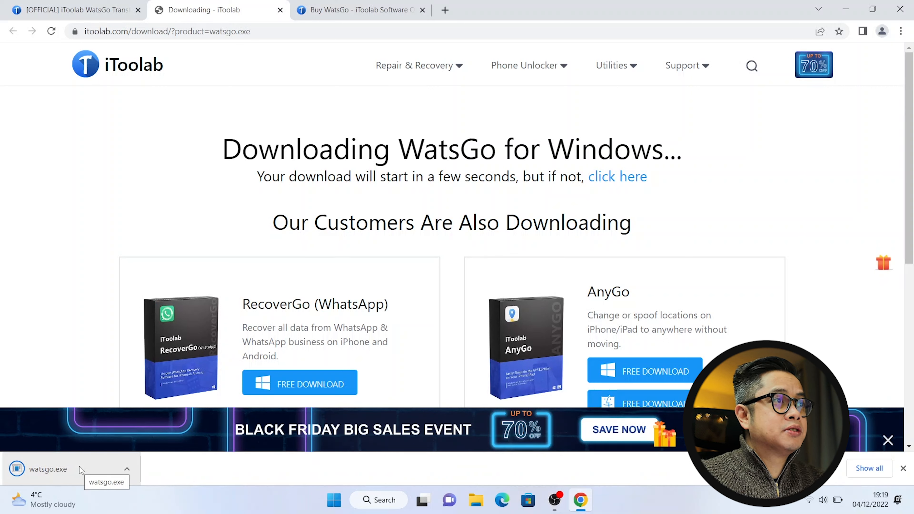
pyautogui.moveTo(57, 379)
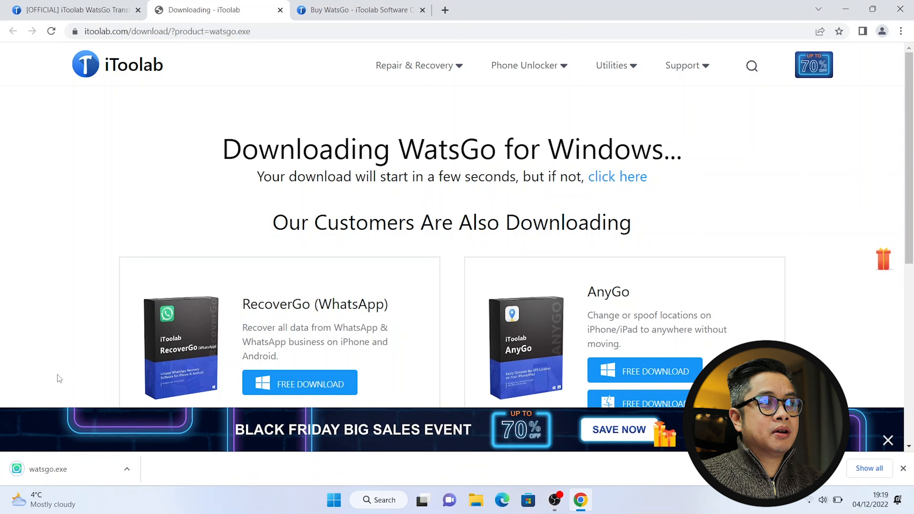
pyautogui.click(50, 470)
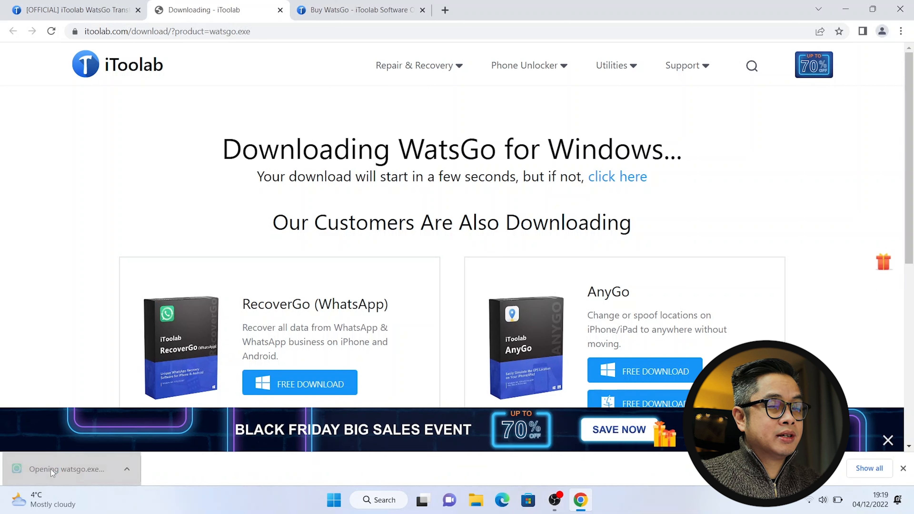
# - Install WatsGo and reach its WhatsApp Transfer home with Start, Backup and Restore
pyautogui.click(53, 469)
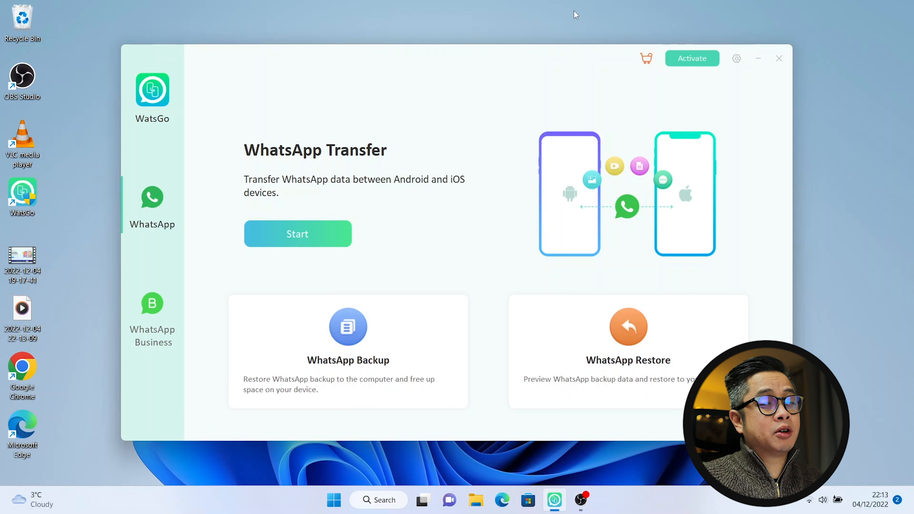
# - Start a transfer, confirm Install via USB is enabled, and continue with all media types selected
pyautogui.click(297, 234)
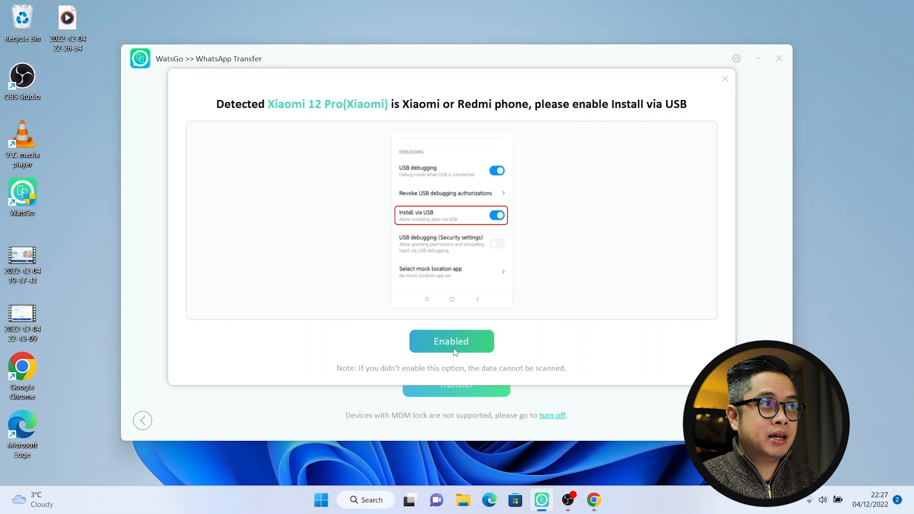
pyautogui.click(451, 341)
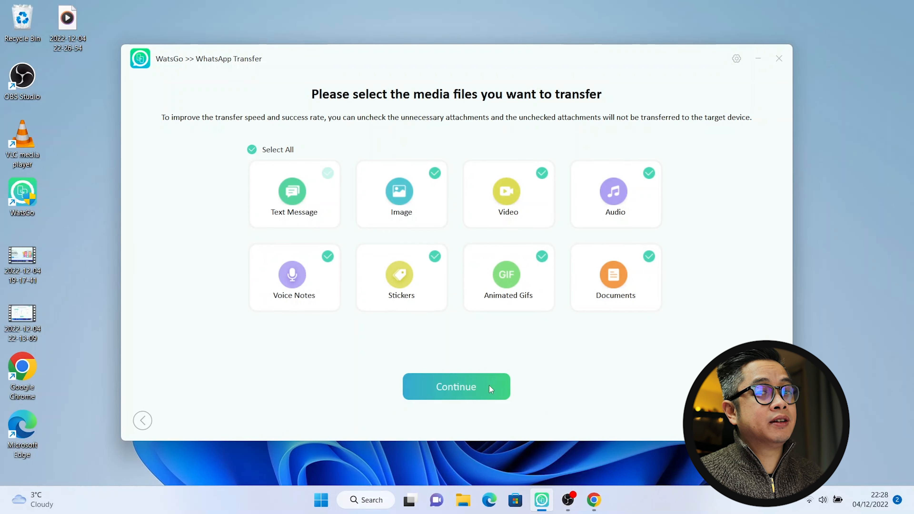
pyautogui.click(456, 386)
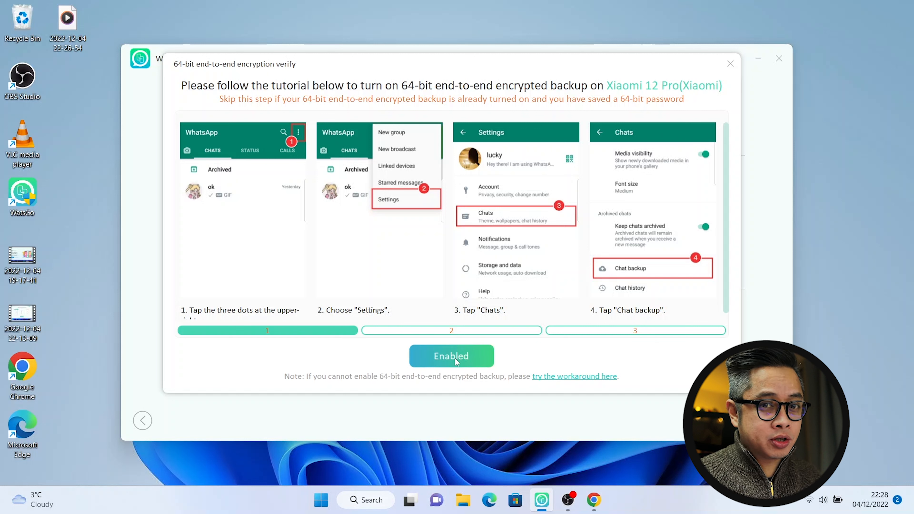
pyautogui.click(451, 356)
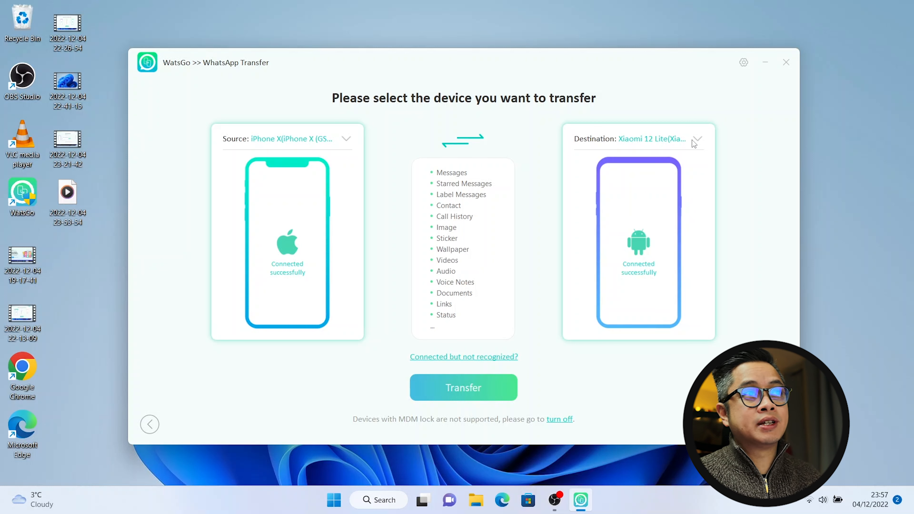
pyautogui.moveTo(467, 387)
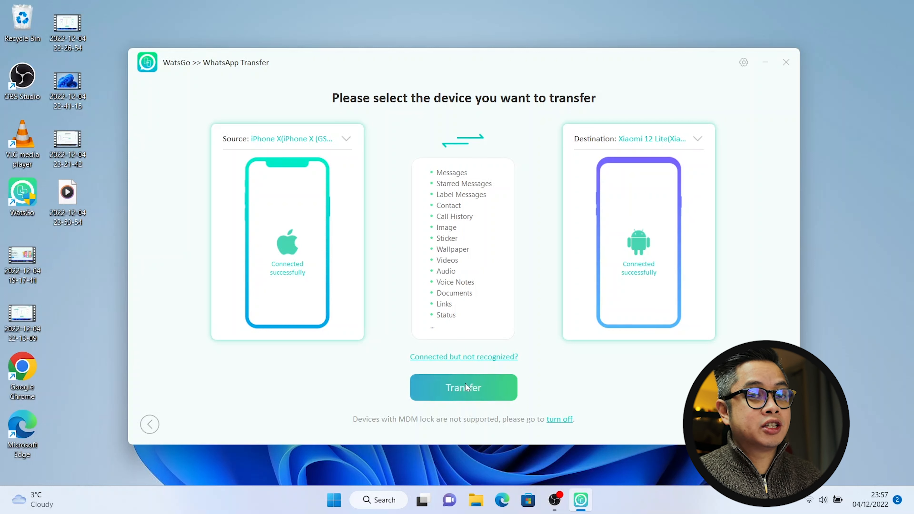
# - Start the iPhone X to Xiaomi 12 Lite transfer and accept overwriting the Xiaomi's WhatsApp data
pyautogui.click(463, 387)
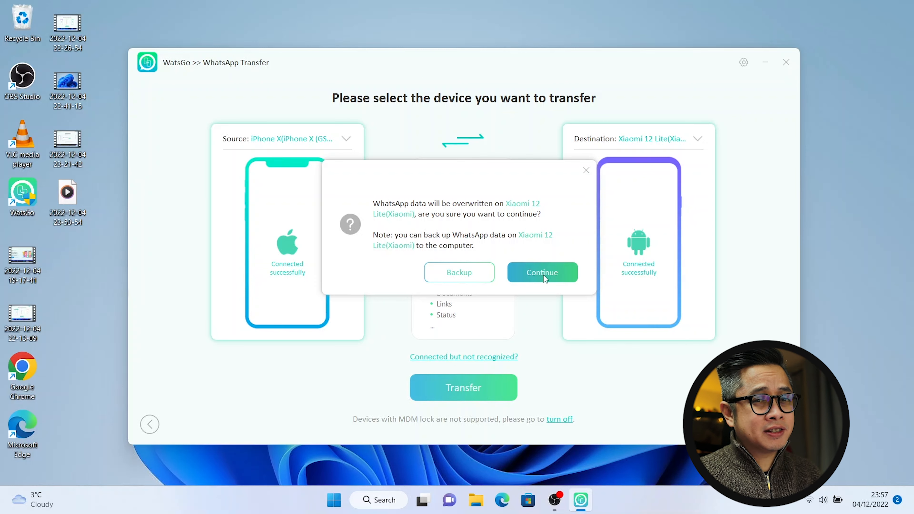
pyautogui.click(542, 273)
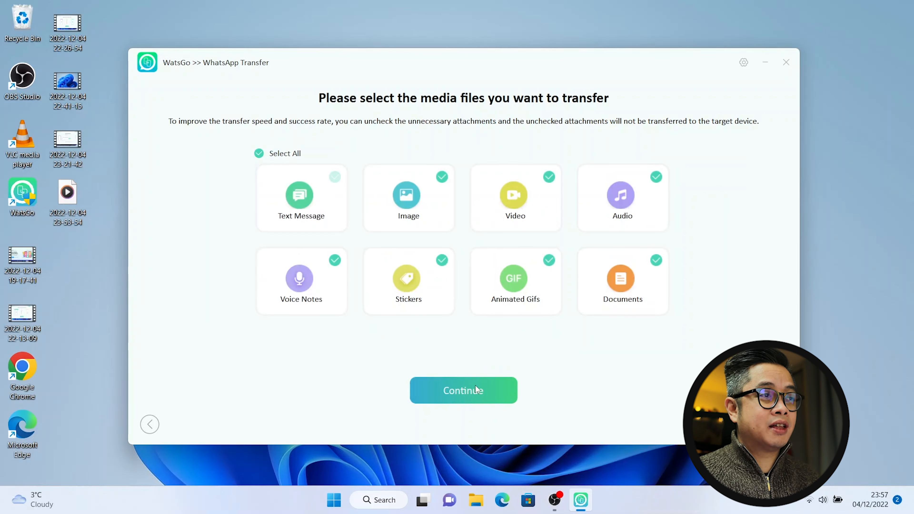
# - Continue with all media types checked until WhatsApp reports transferred successfully to the Xiaomi 12 Lite
pyautogui.click(463, 390)
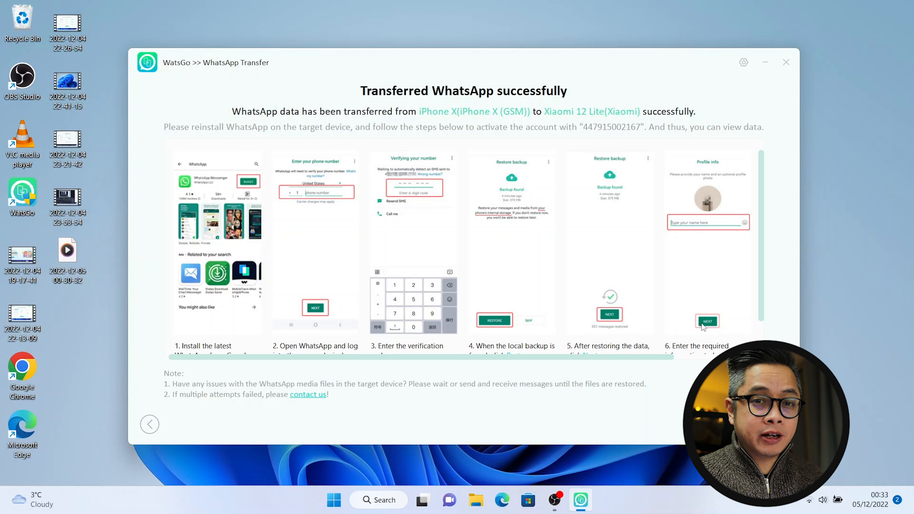
pyautogui.moveTo(574, 269)
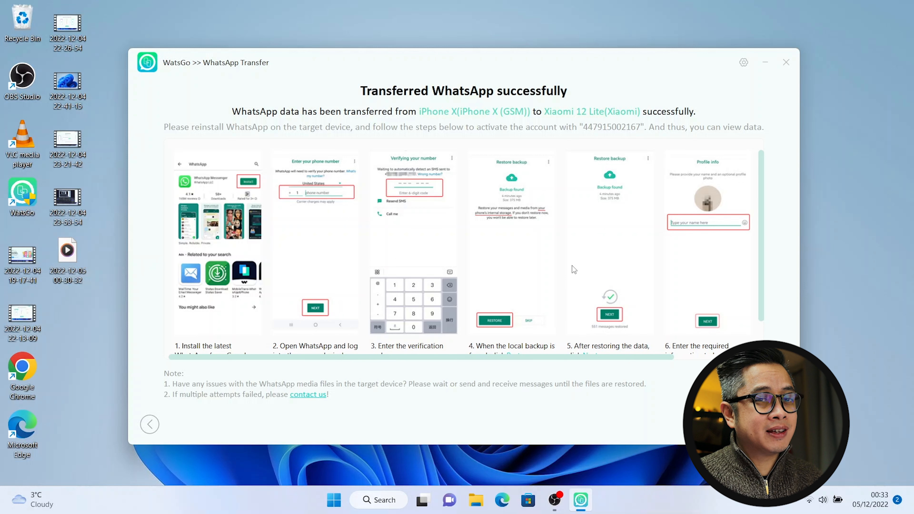
pyautogui.scroll(-3)
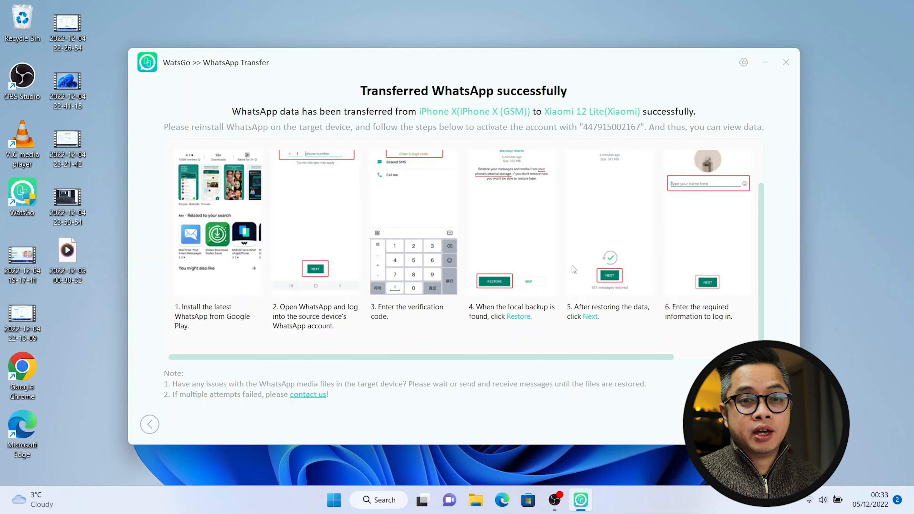